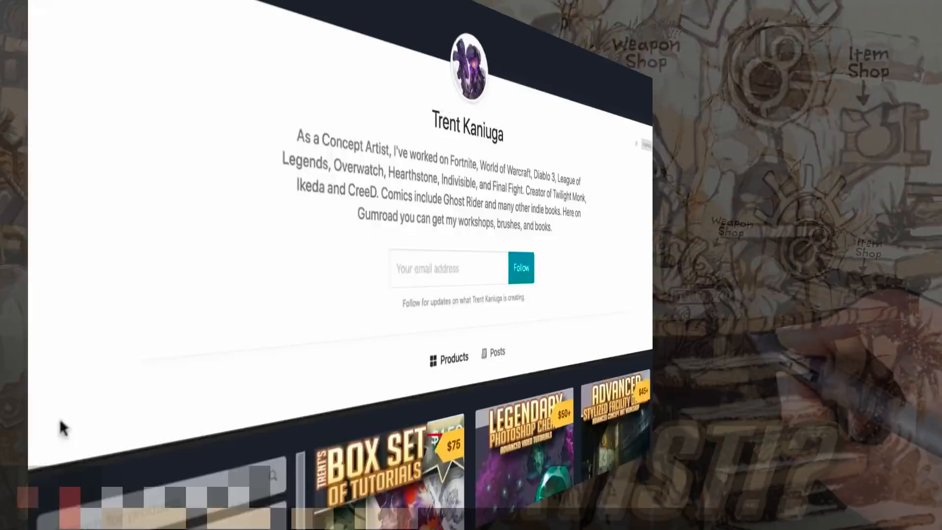
Scroll down the canvas while inking the round hut's roof, ring and walls in black
scroll(down, 3)
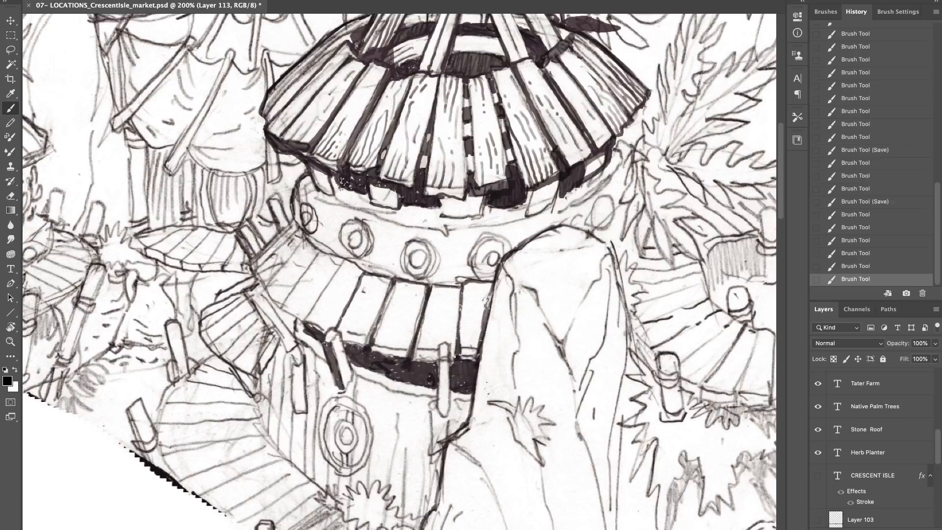
scroll(down, 3)
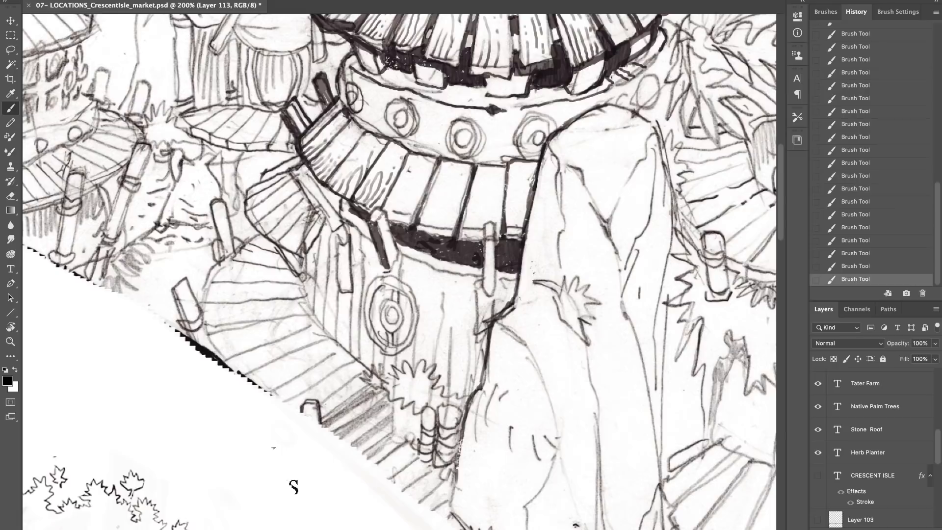
scroll(down, 3)
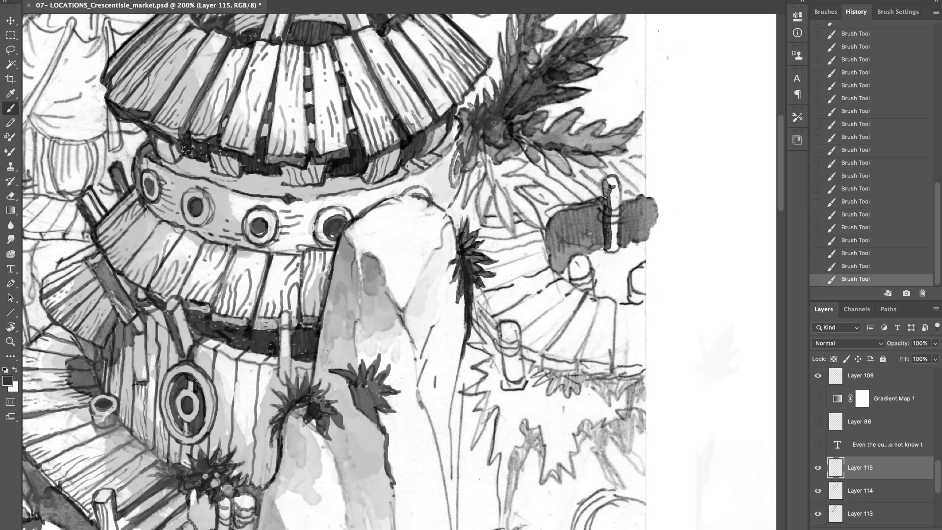
Brush gray watercolor wash over the hut, cliff rock and palm fronds on Layer 115
click(859, 490)
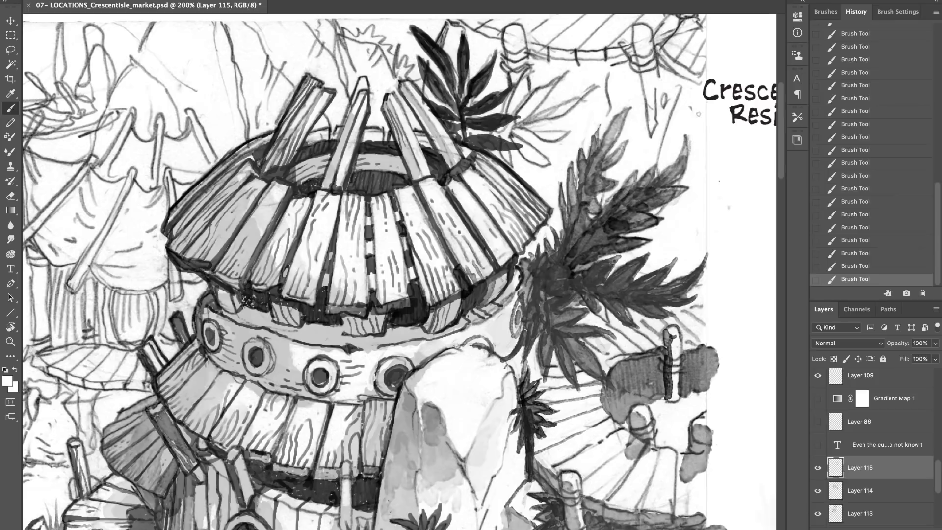
scroll(down, 3)
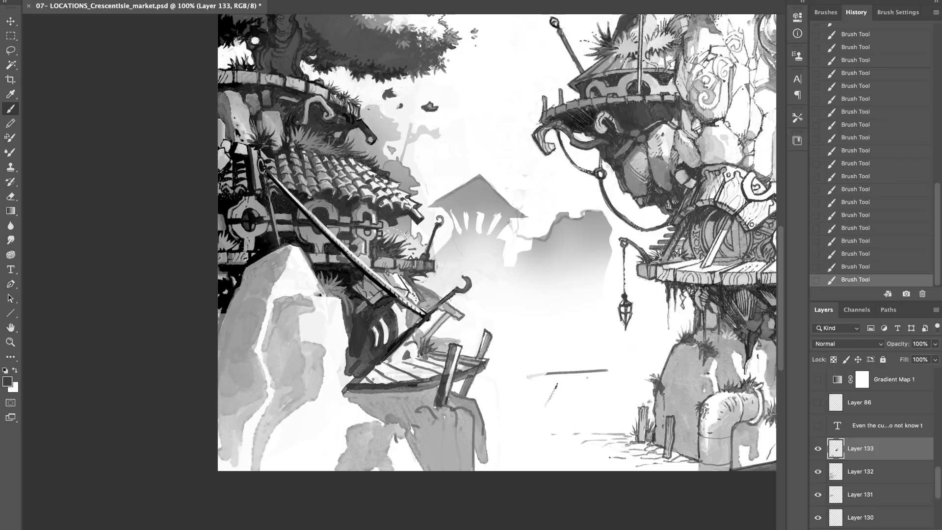
Zoom in to paint gray wash silhouettes for the background hut and cliffs
key(ctrl++)
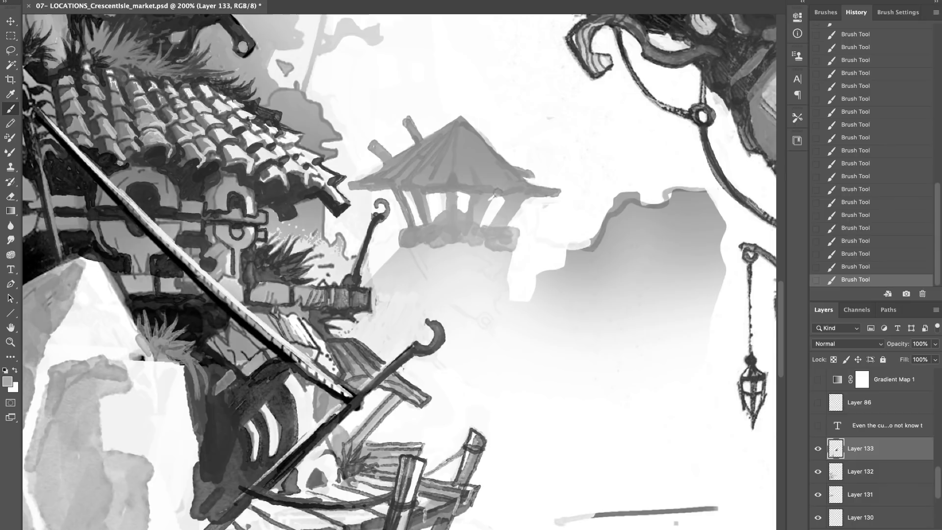
Scroll to the midground to ink and shade the gate with its HOT SPRING sign and fence
scroll(down, 3)
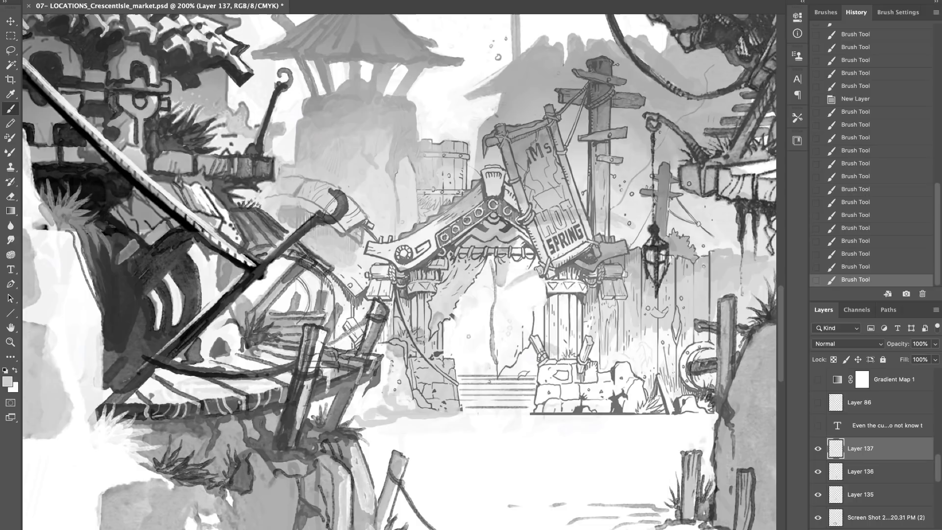
Set the new layer to Lighten at 41% opacity and brush light tones over the gate
click(860, 471)
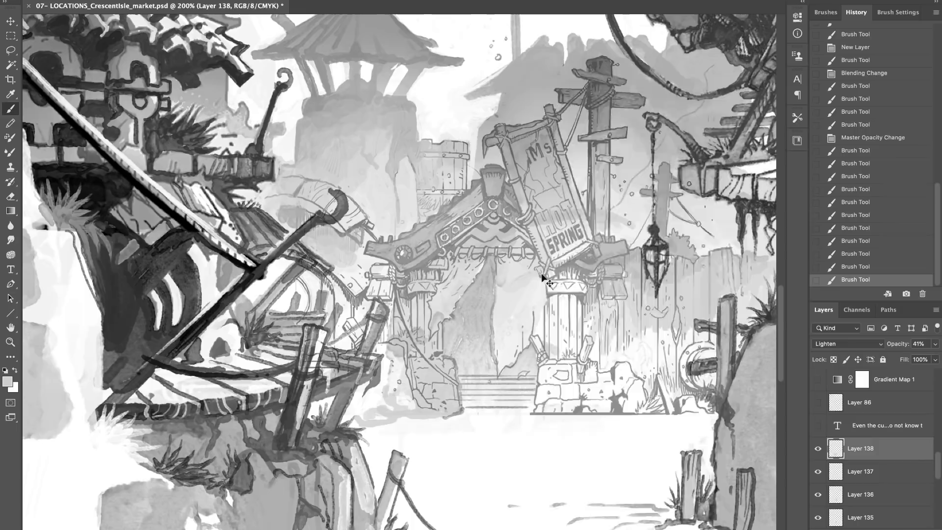
click(888, 293)
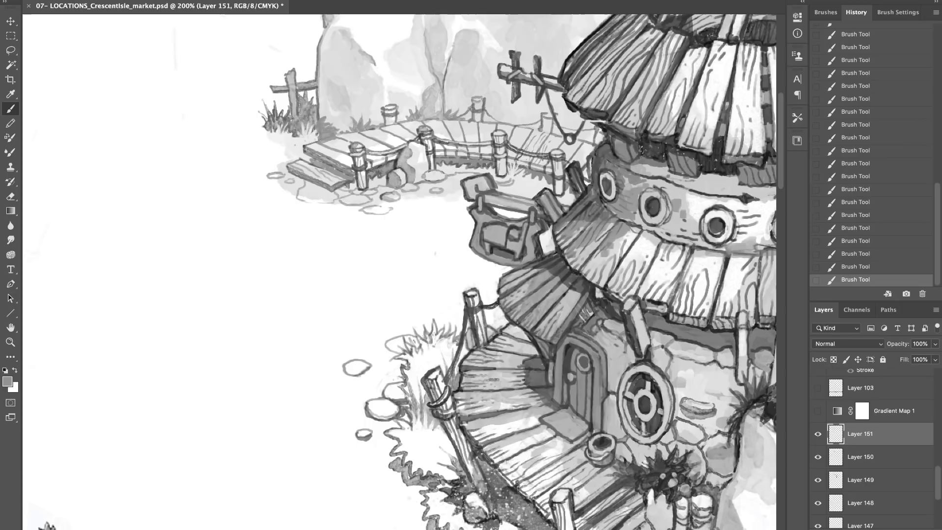
Scroll down to the lower hut, barrel and MARKET area after shading the boardwalk hut
scroll(down, 3)
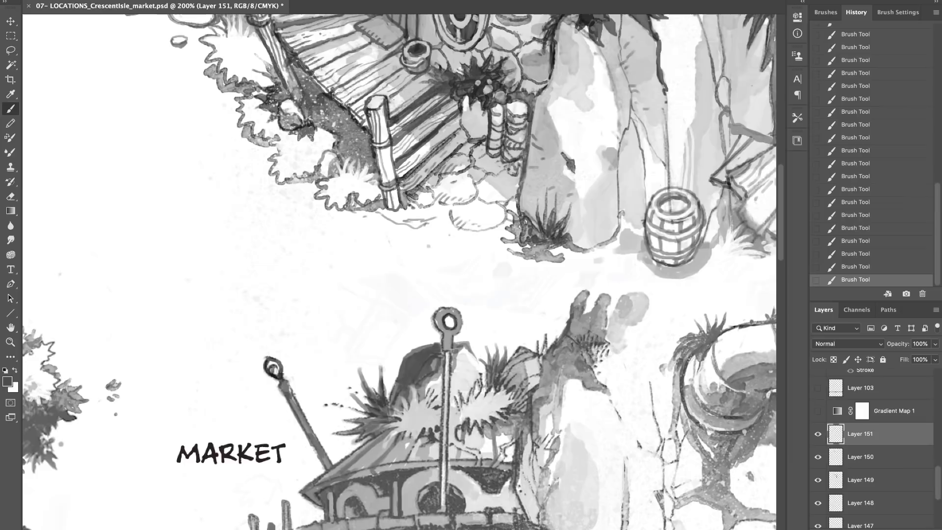